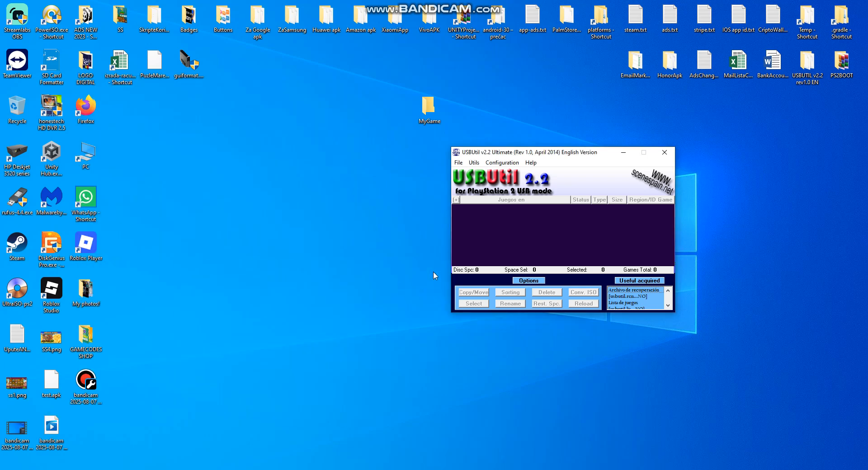
{"action": "mouse_move", "coordinate": [416, 271]}
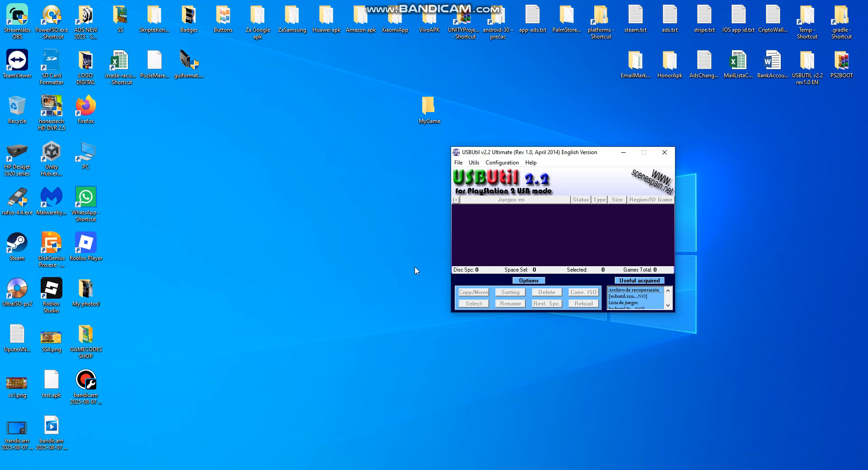
{"action": "mouse_move", "coordinate": [382, 230]}
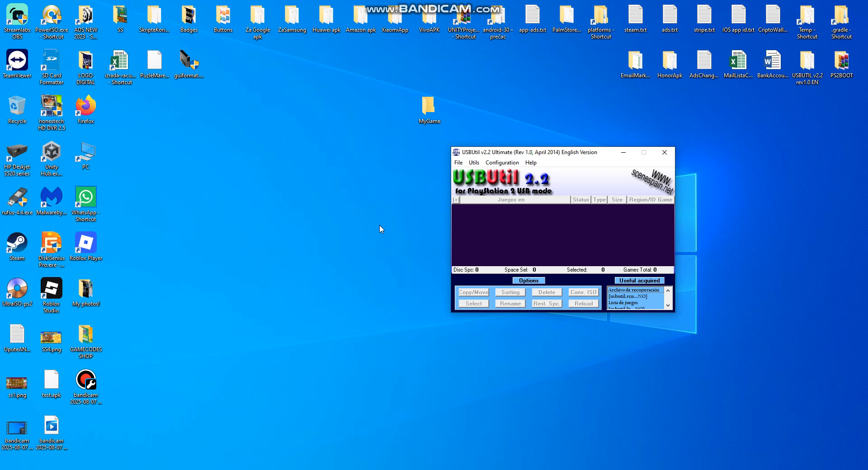
{"action": "mouse_move", "coordinate": [481, 154]}
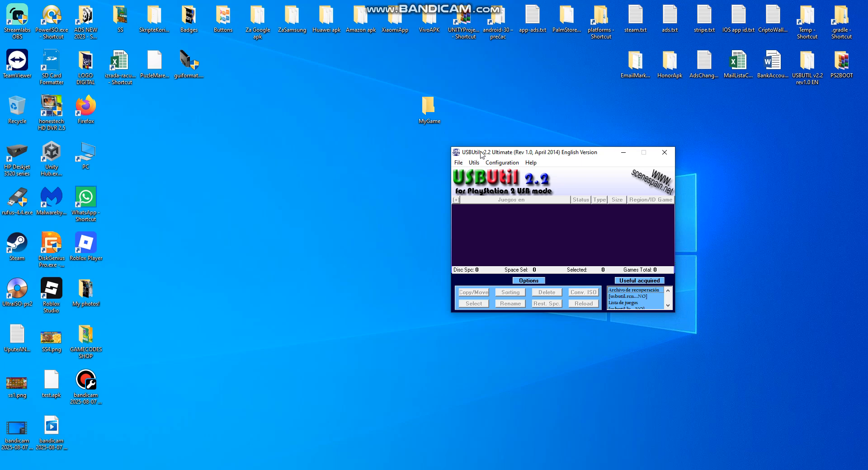
{"action": "mouse_move", "coordinate": [592, 157]}
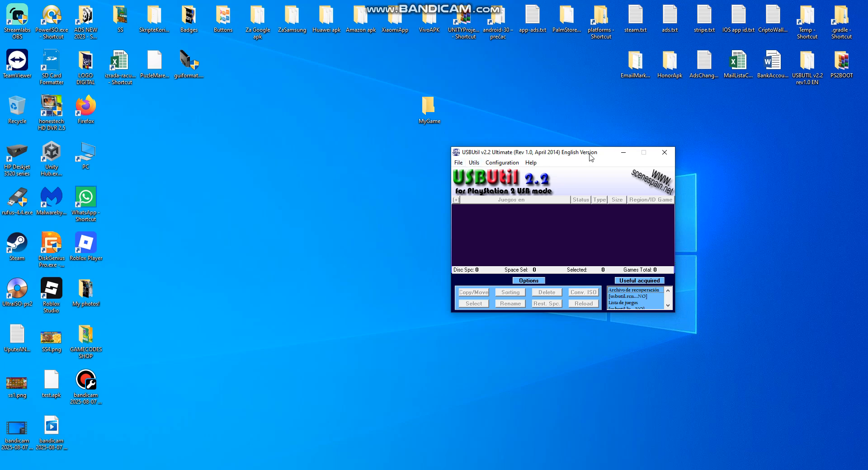
{"action": "mouse_move", "coordinate": [459, 166]}
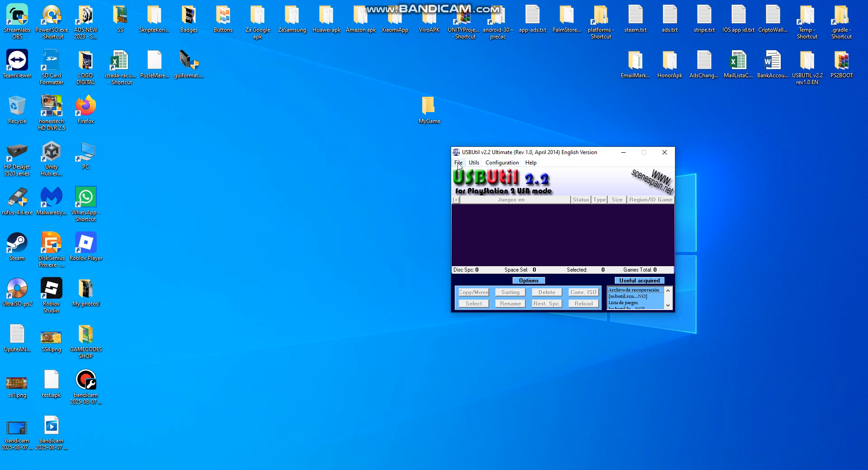
Create a game from GTA-SAEU.iso named GTA-SAEU with DVD media type.
{"action": "left_click", "coordinate": [458, 163]}
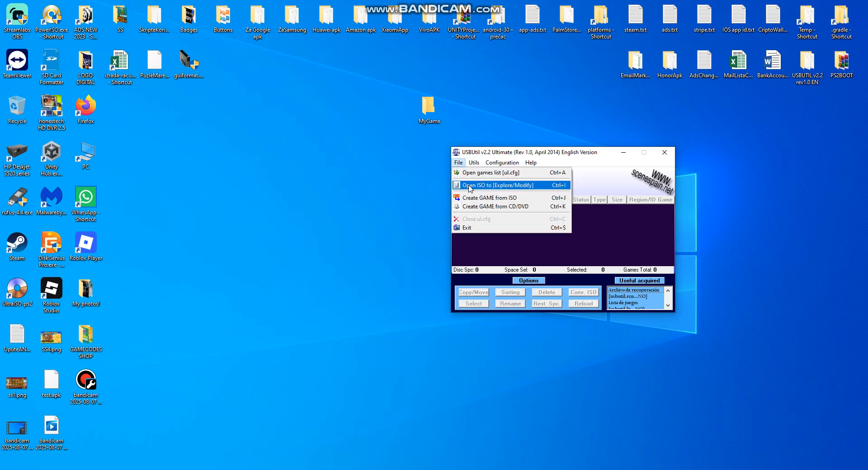
{"action": "mouse_move", "coordinate": [481, 198]}
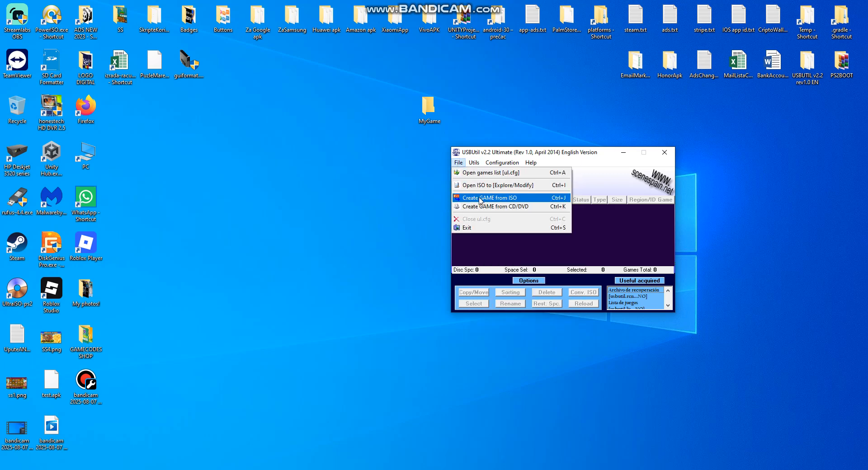
{"action": "left_click", "coordinate": [491, 198]}
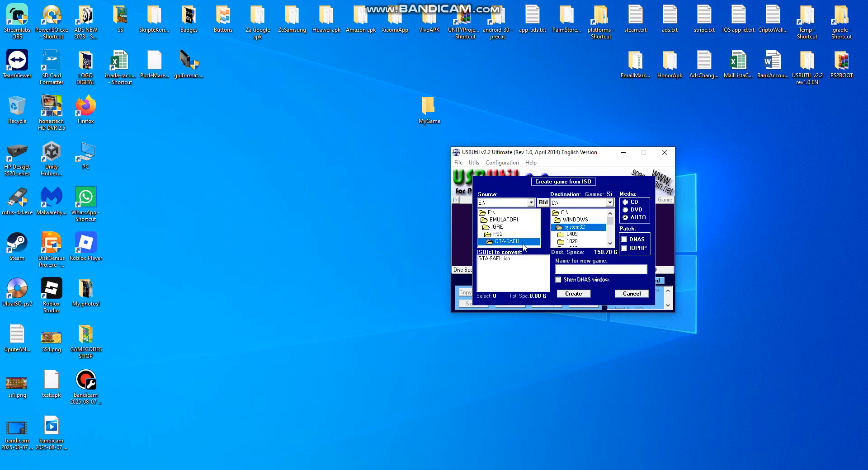
{"action": "left_click", "coordinate": [494, 258]}
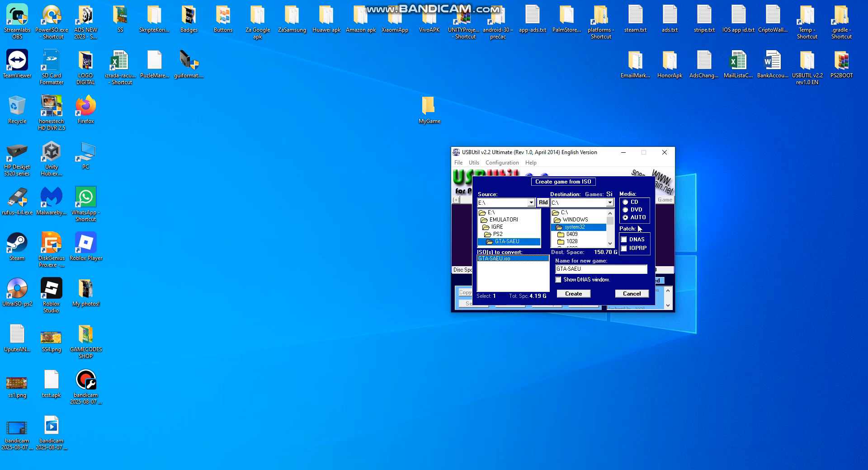
{"action": "left_click", "coordinate": [625, 209]}
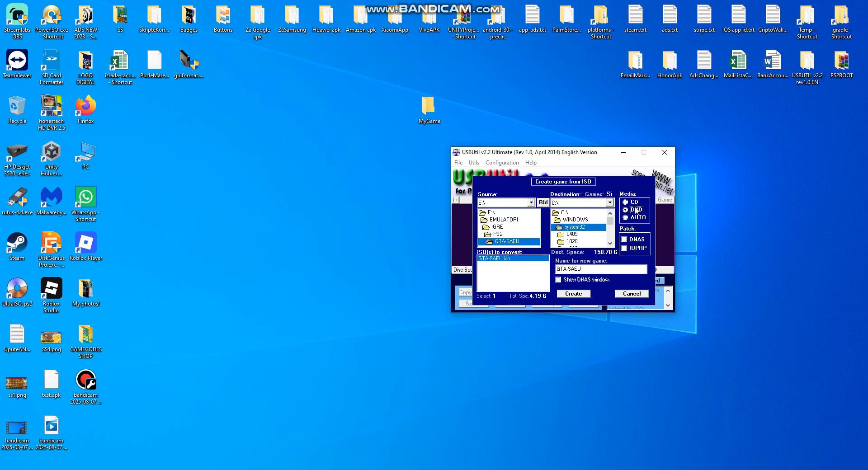
{"action": "left_click", "coordinate": [624, 210]}
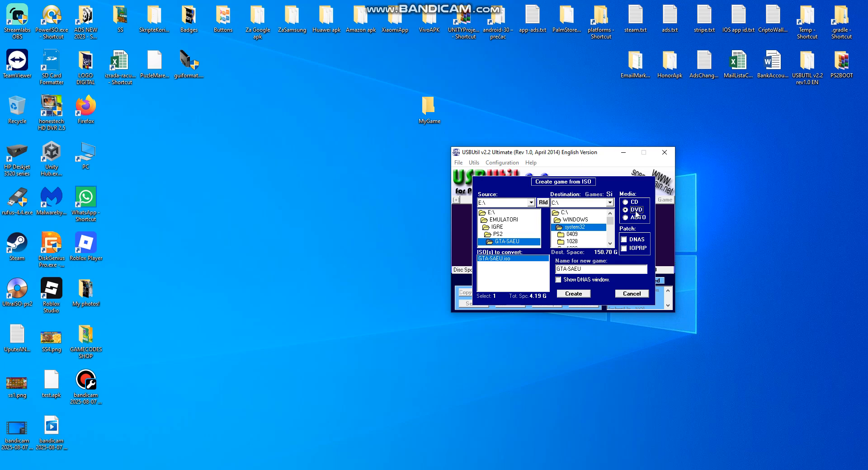
{"action": "left_click", "coordinate": [625, 210]}
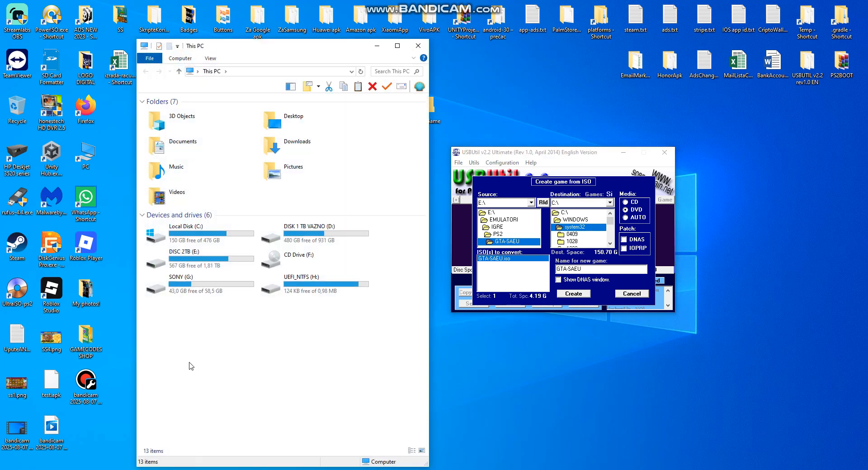
Set the destination to the SONY USB drive G:\ (43.06 GB free).
{"action": "left_click", "coordinate": [193, 283]}
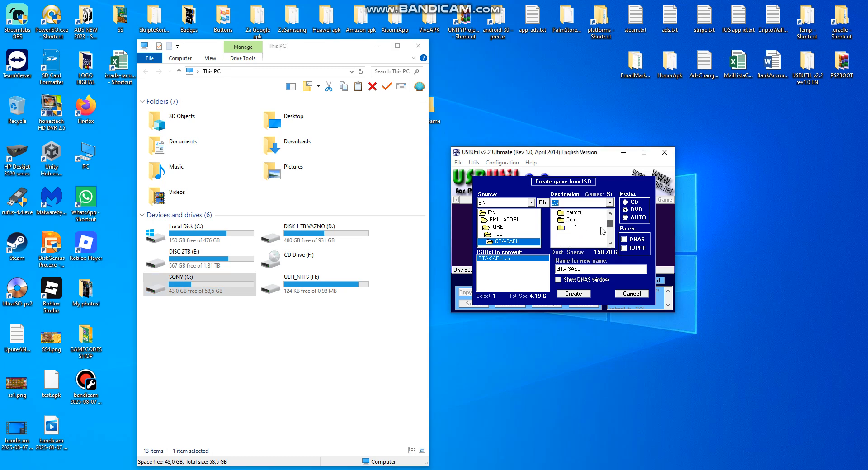
{"action": "left_click", "coordinate": [610, 202]}
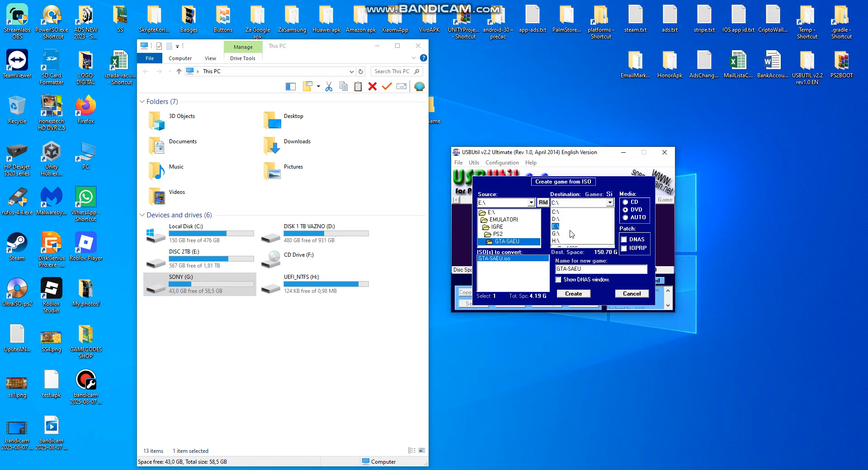
{"action": "left_click", "coordinate": [556, 234]}
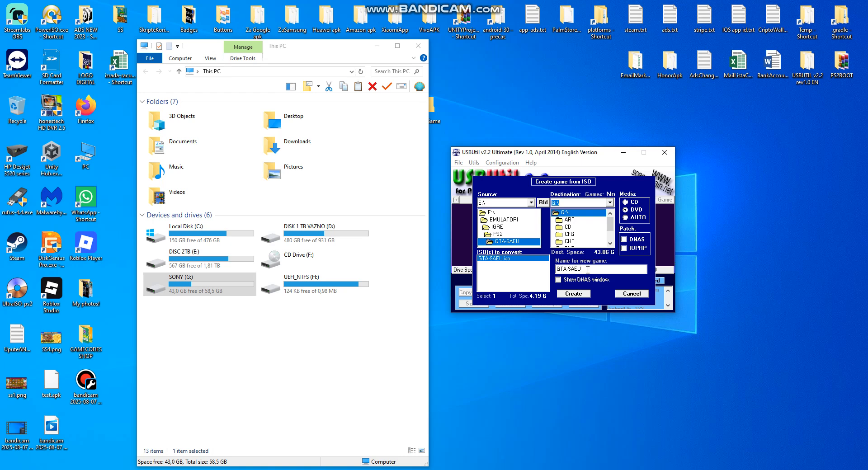
Start the GTA-SAEU conversion onto drive G:\.
{"action": "left_click", "coordinate": [574, 294]}
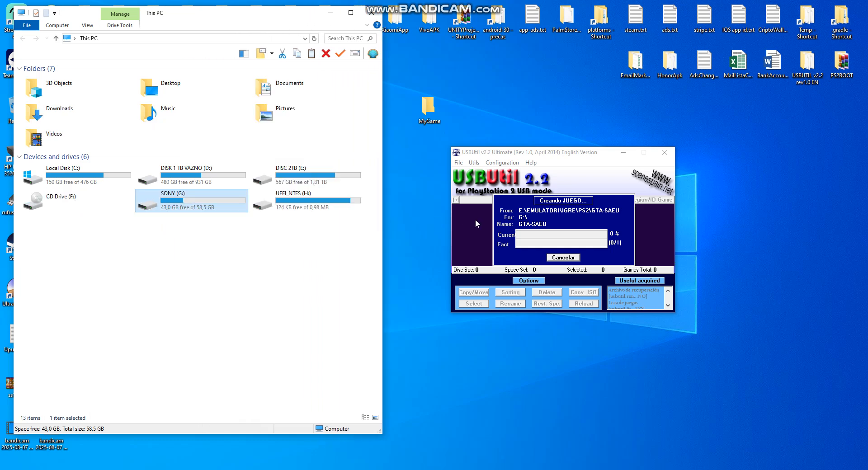
{"action": "mouse_move", "coordinate": [397, 238]}
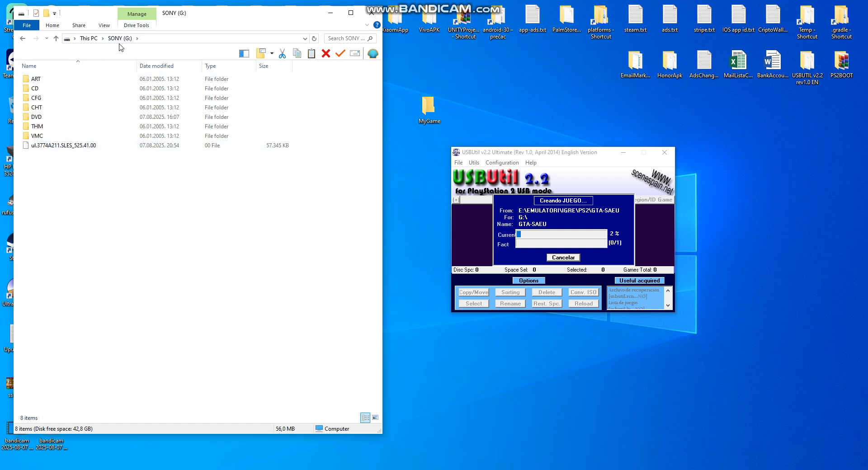
{"action": "double_click", "coordinate": [36, 116]}
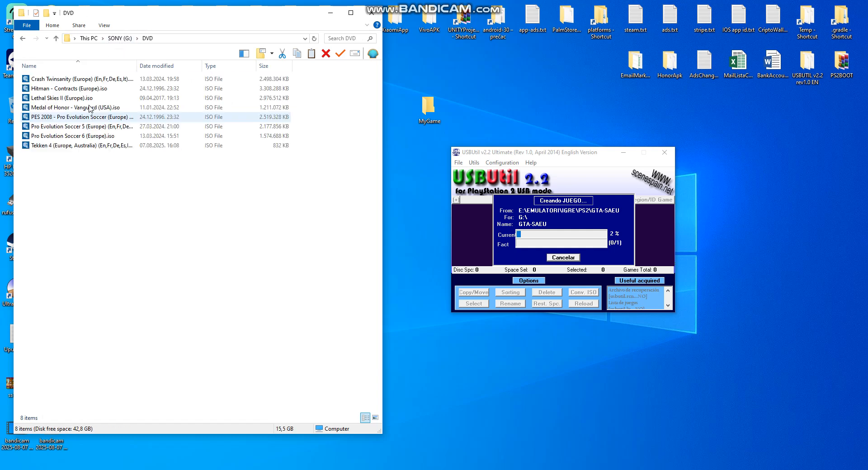
{"action": "mouse_move", "coordinate": [24, 41]}
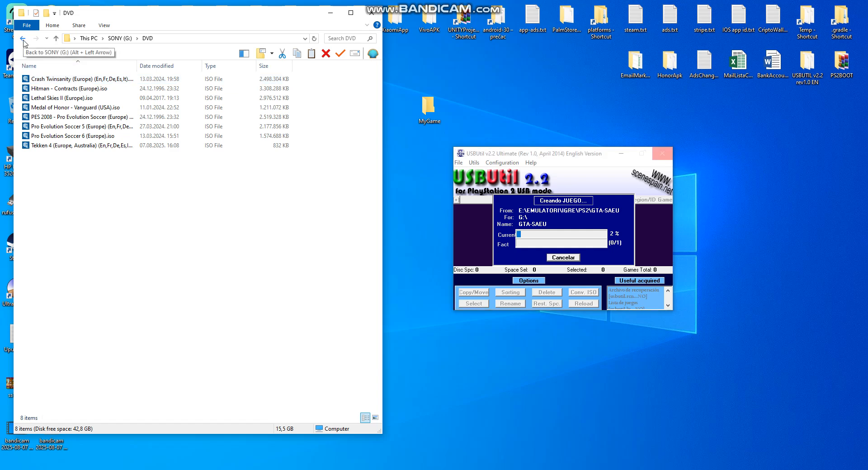
{"action": "left_click", "coordinate": [22, 38]}
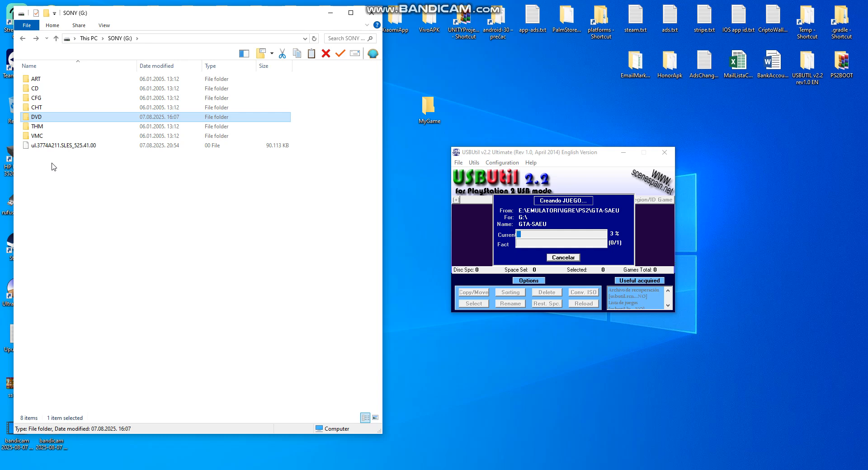
{"action": "mouse_move", "coordinate": [410, 233]}
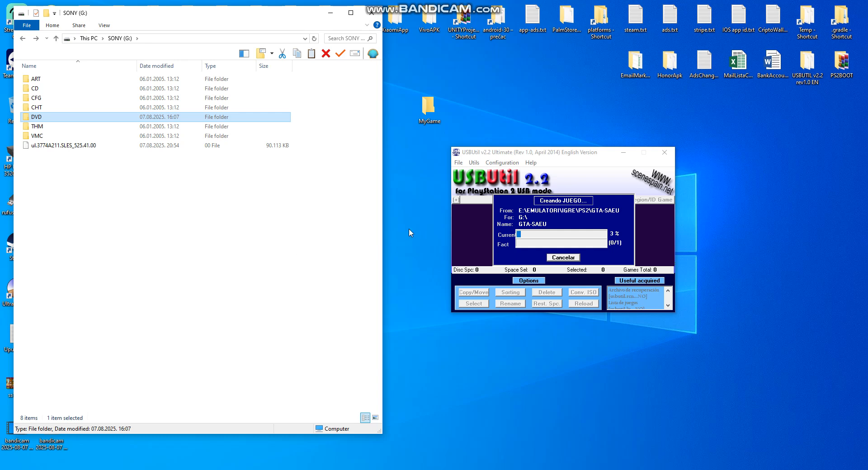
{"action": "mouse_move", "coordinate": [597, 249]}
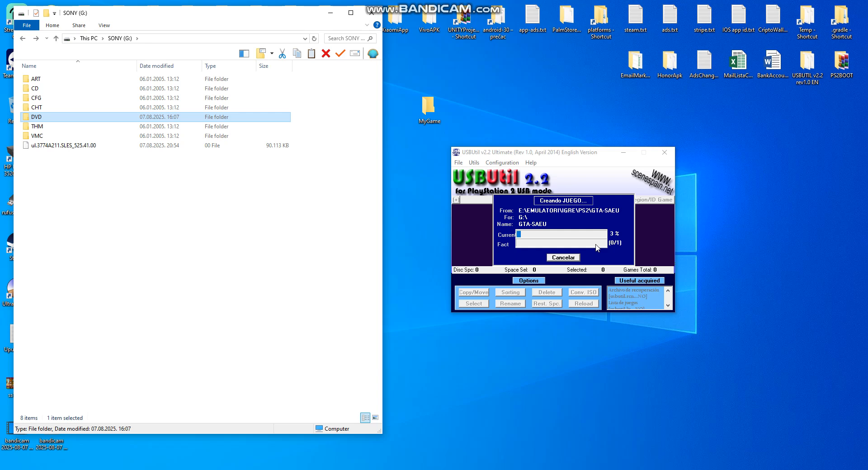
{"action": "mouse_move", "coordinate": [409, 200]}
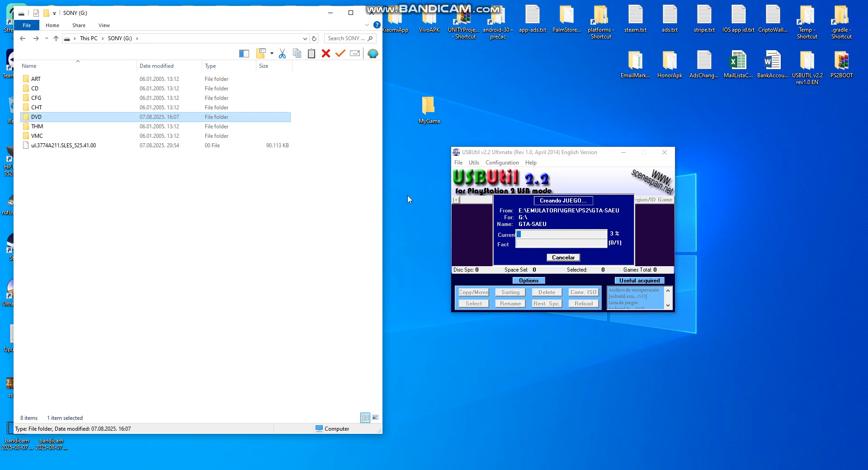
{"action": "mouse_move", "coordinate": [100, 173]}
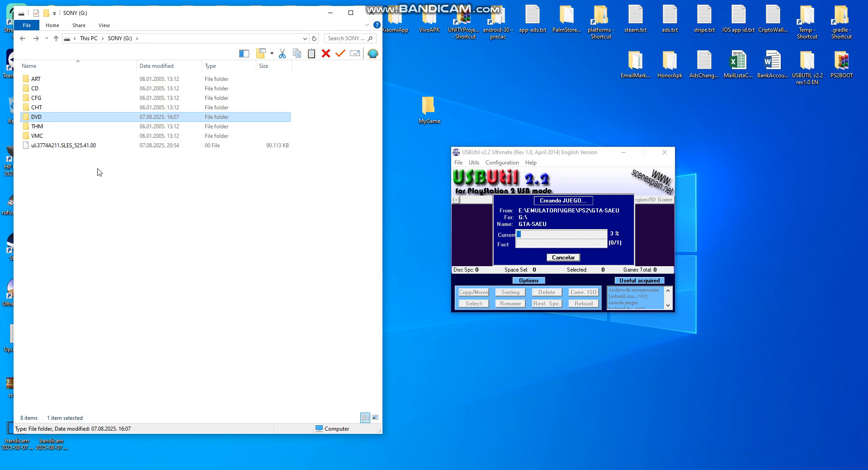
{"action": "mouse_move", "coordinate": [428, 263]}
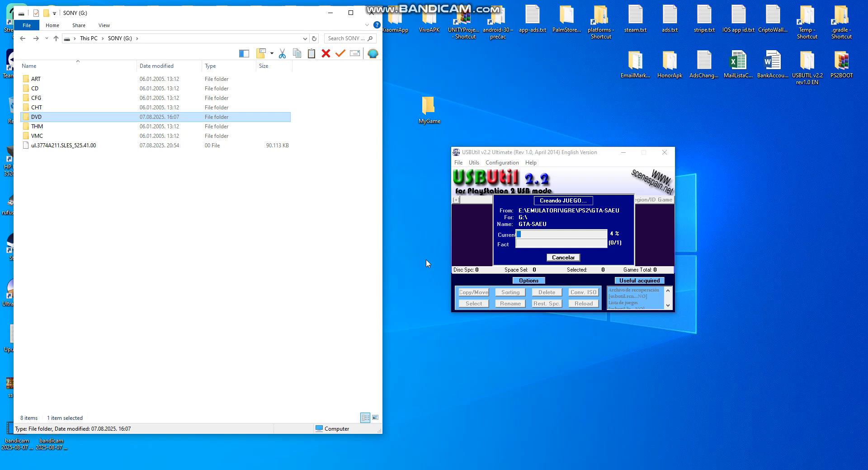
{"action": "mouse_move", "coordinate": [262, 259]}
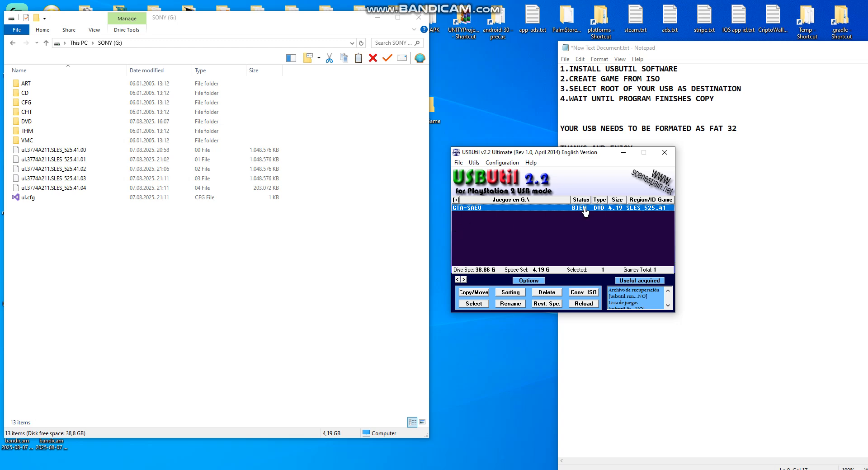
{"action": "mouse_move", "coordinate": [582, 202]}
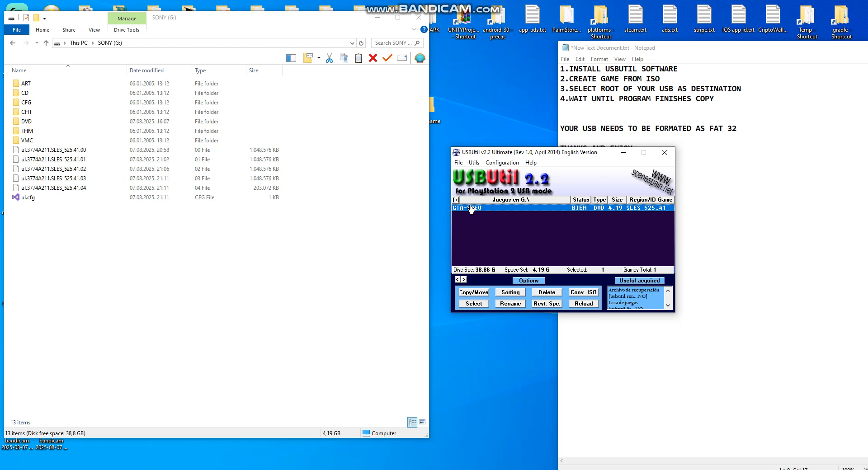
Select the finished GTA-SAEU entry (4.19 GB DVD) in the games list.
{"action": "left_click", "coordinate": [50, 189]}
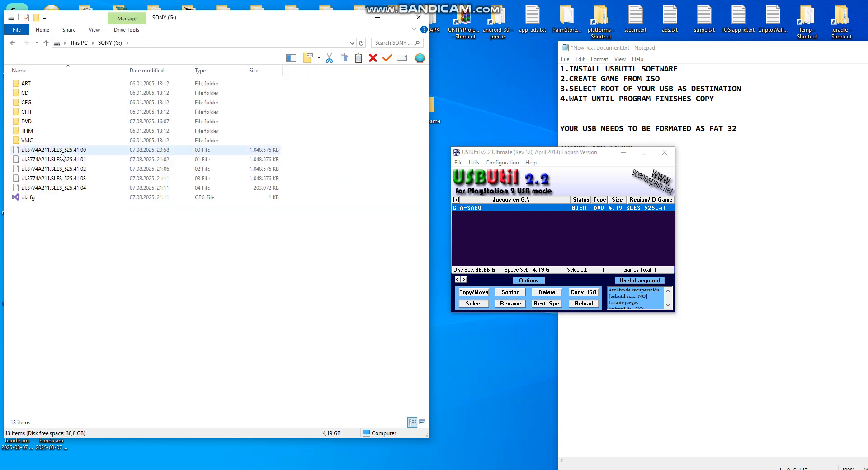
Select the five ul.3774A211.SLES_525.41 parts and ul.cfg on G:\ (4.19 GB total).
{"action": "left_click", "coordinate": [53, 178]}
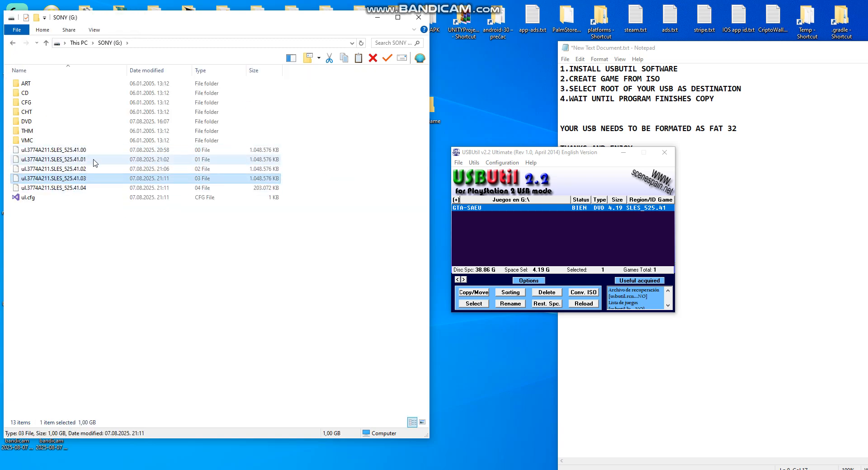
{"action": "left_click", "coordinate": [25, 198]}
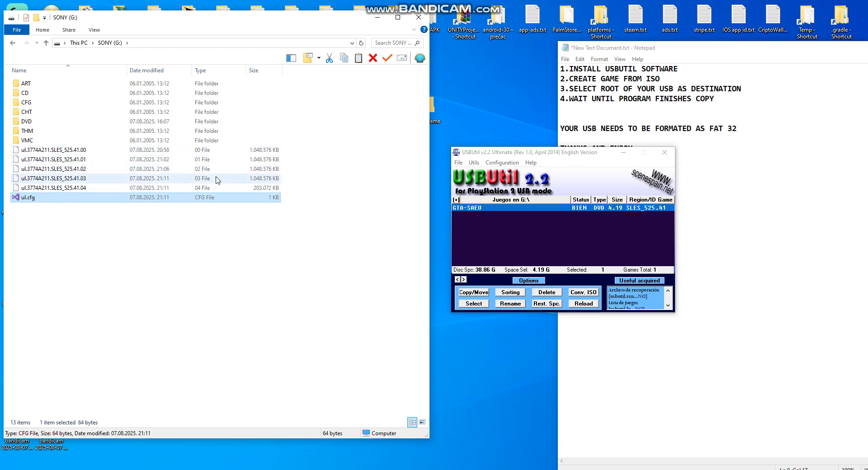
{"action": "left_click", "coordinate": [54, 160]}
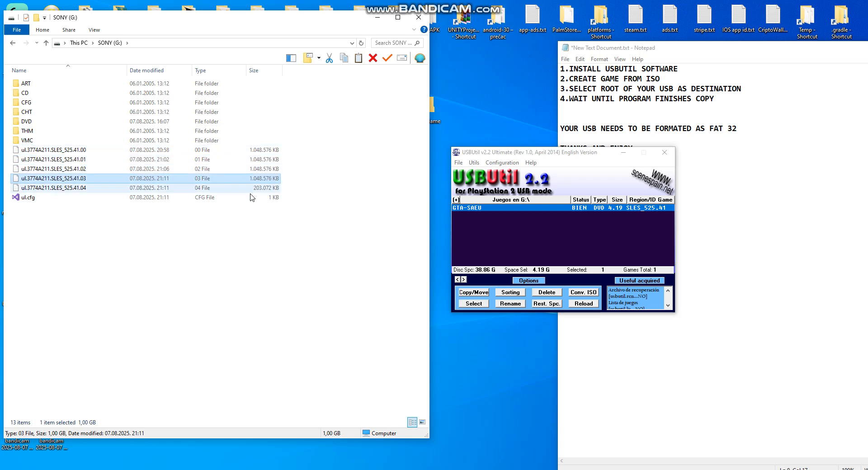
{"action": "left_click", "coordinate": [59, 198]}
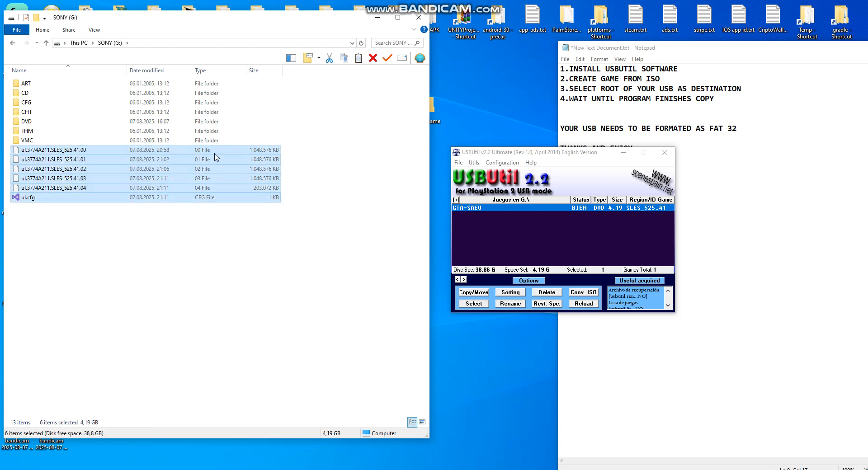
{"action": "mouse_move", "coordinate": [76, 173]}
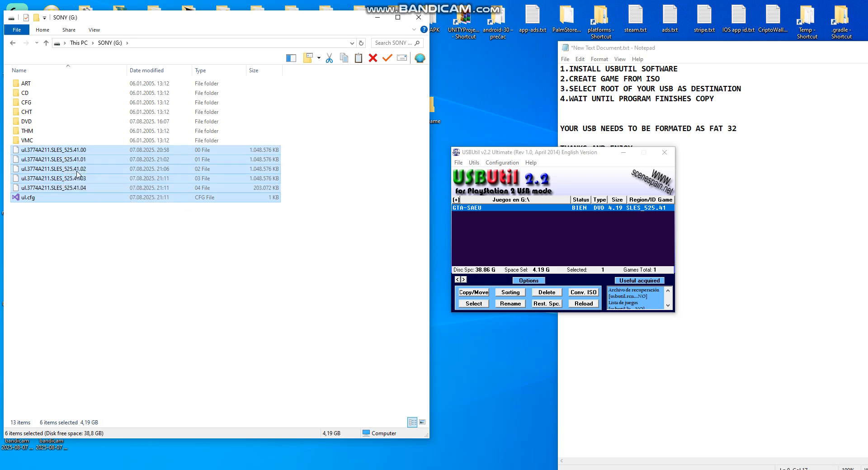
{"action": "mouse_move", "coordinate": [56, 169]}
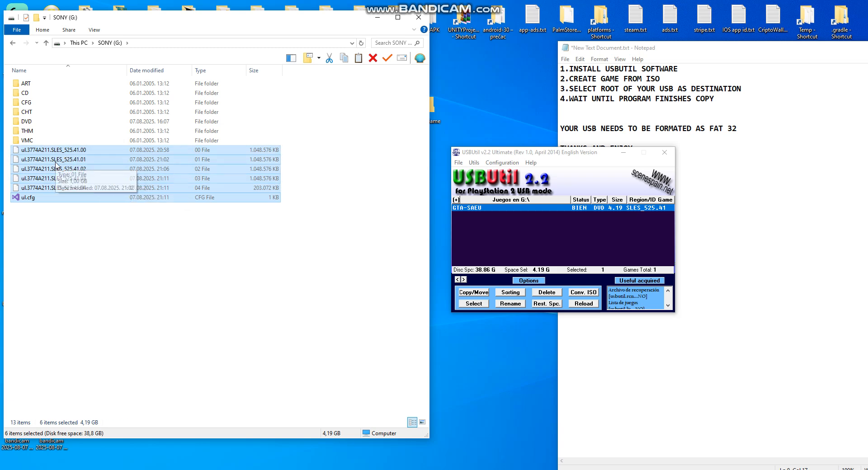
{"action": "mouse_move", "coordinate": [295, 229]}
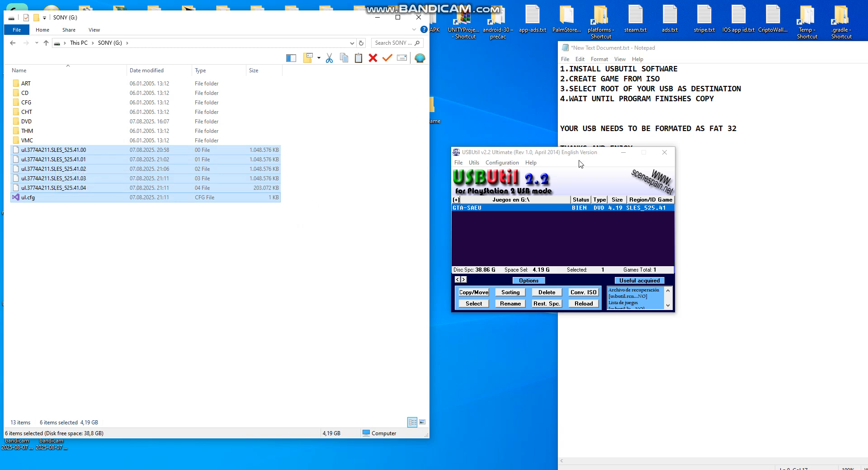
{"action": "mouse_move", "coordinate": [559, 191]}
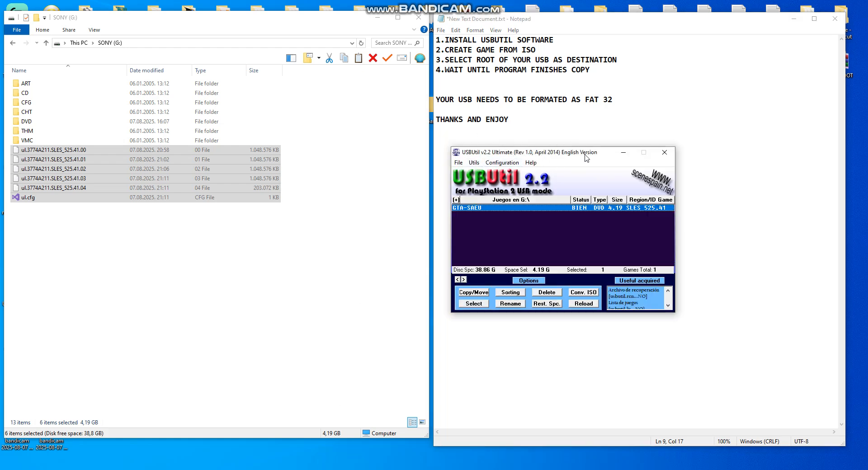
{"action": "mouse_move", "coordinate": [562, 108]}
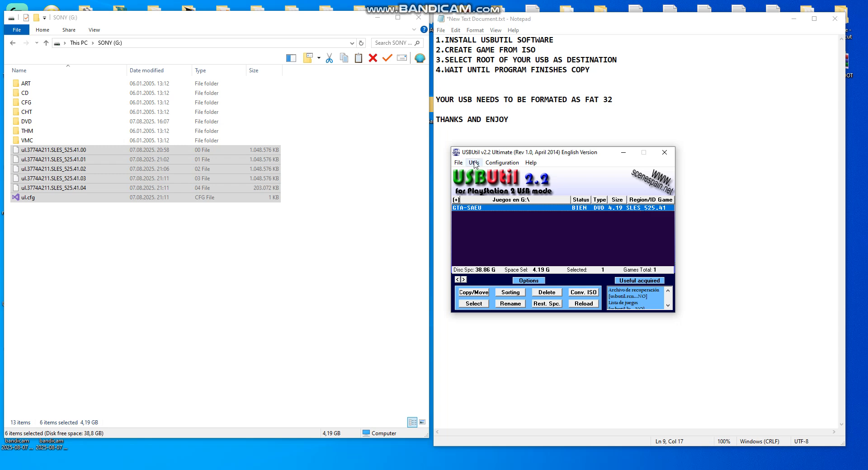
Bring up Create GAME from ISO, then bring the Notepad step summary forward.
{"action": "left_click", "coordinate": [458, 163]}
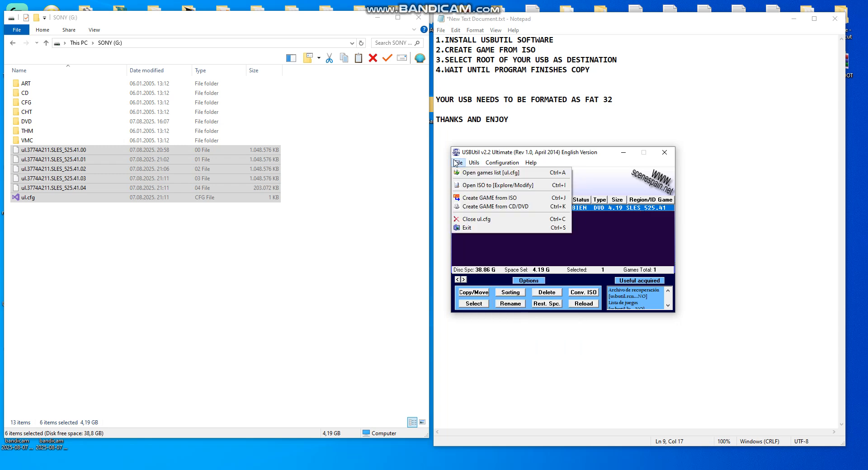
{"action": "left_click", "coordinate": [489, 197]}
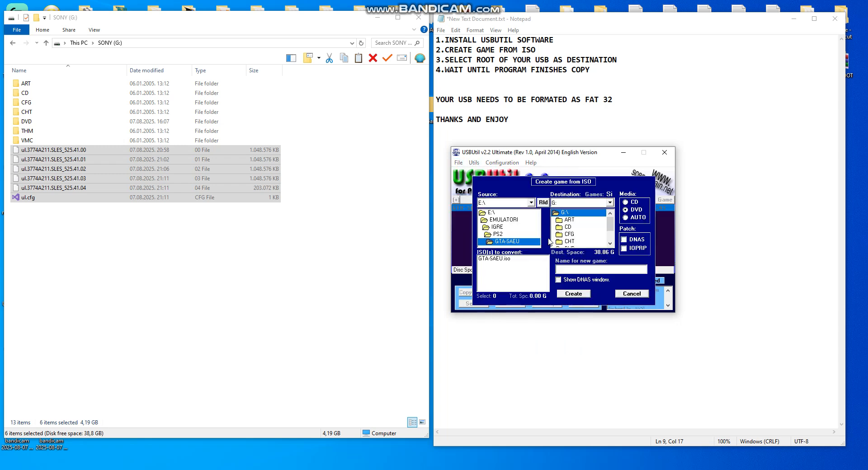
{"action": "mouse_move", "coordinate": [602, 235]}
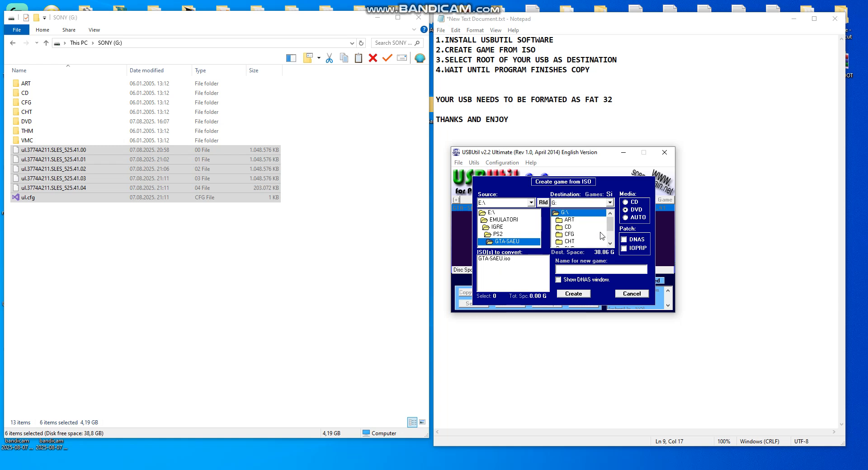
{"action": "left_click", "coordinate": [610, 203]}
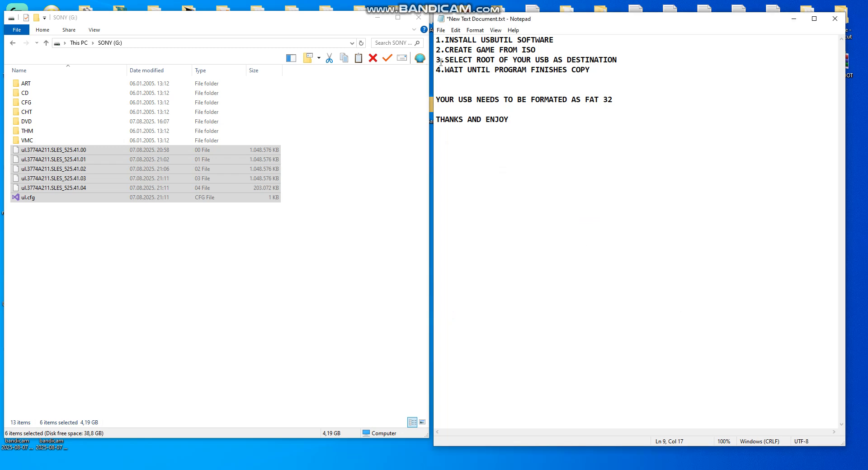
Highlight Notepad step 3, view the DVD folder's eight ISOs, then return to G:\ root.
{"action": "left_click_drag", "start_coordinate": [443, 59], "coordinate": [504, 59]}
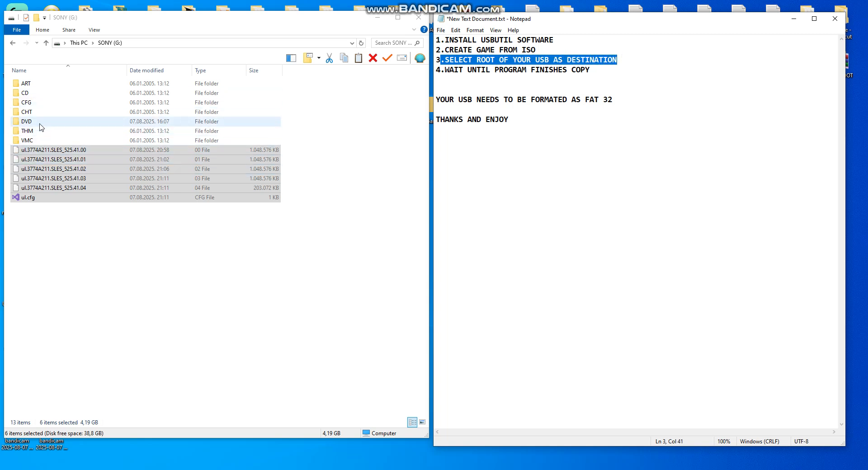
{"action": "left_click", "coordinate": [26, 121]}
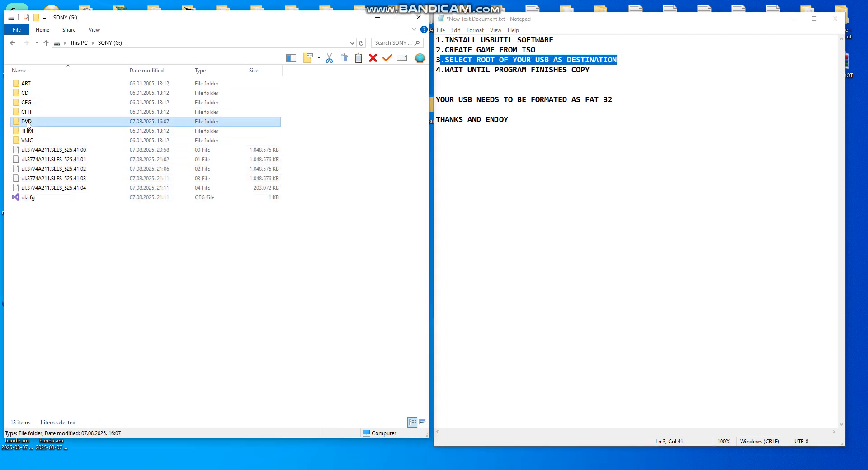
{"action": "double_click", "coordinate": [26, 121]}
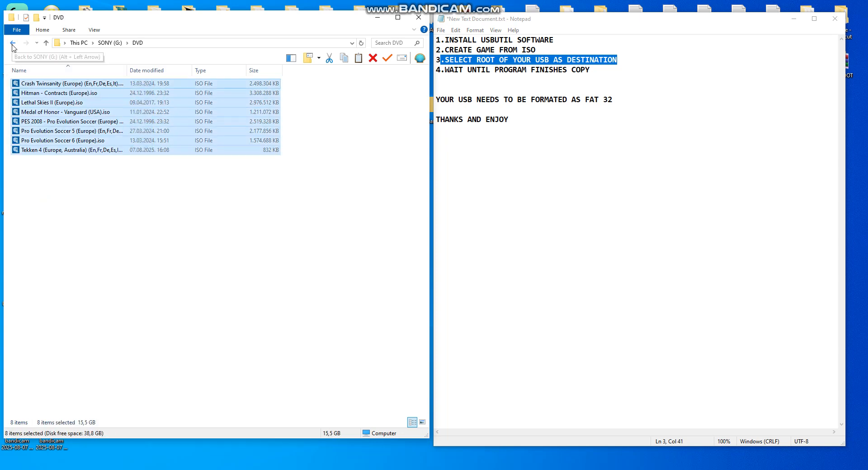
{"action": "left_click", "coordinate": [10, 44]}
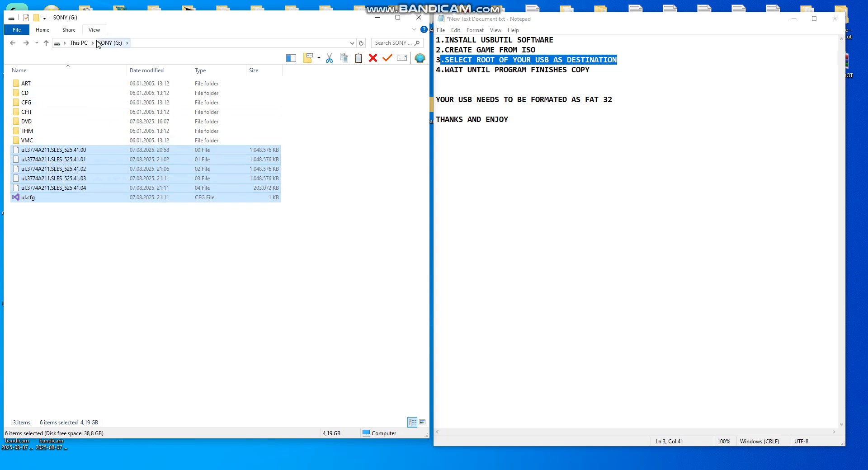
{"action": "mouse_move", "coordinate": [107, 46]}
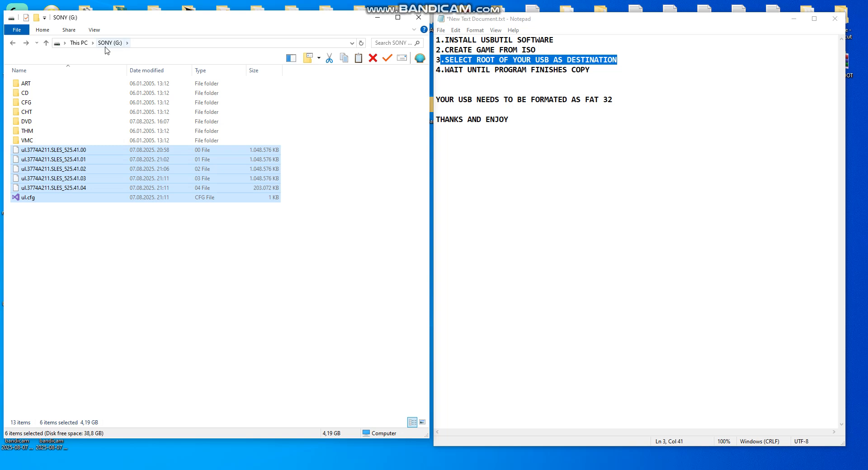
{"action": "mouse_move", "coordinate": [107, 166]}
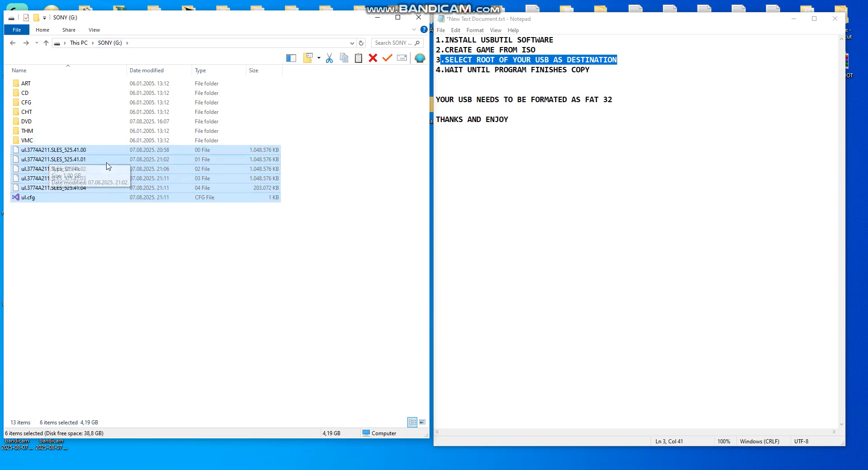
{"action": "mouse_move", "coordinate": [167, 171]}
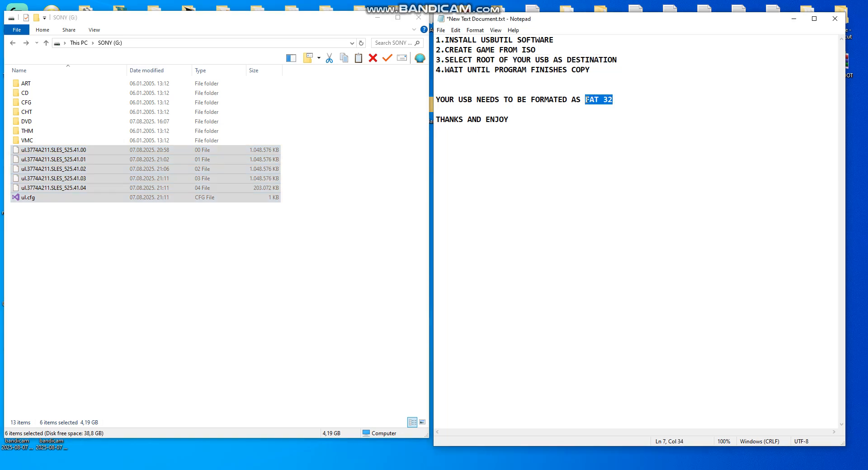
{"action": "mouse_move", "coordinate": [597, 173]}
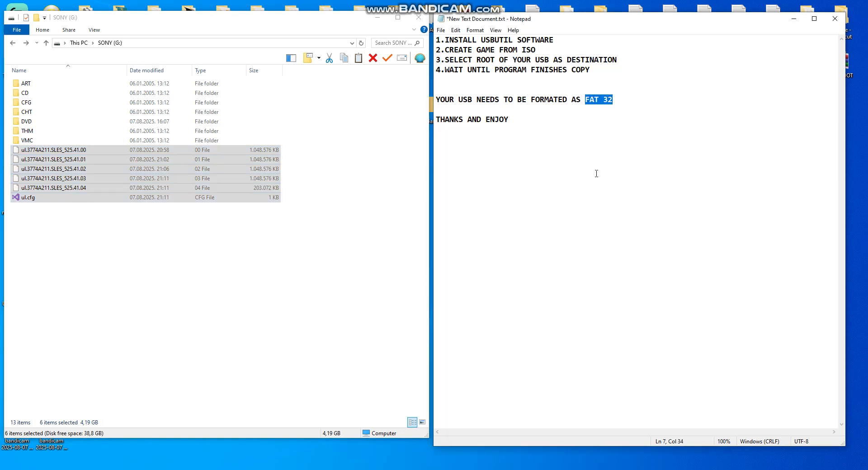
{"action": "mouse_move", "coordinate": [428, 122]}
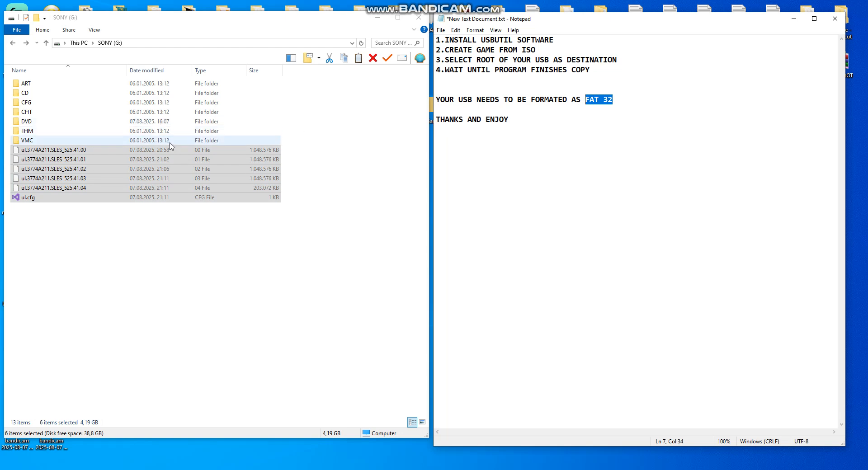
{"action": "double_click", "coordinate": [26, 121]}
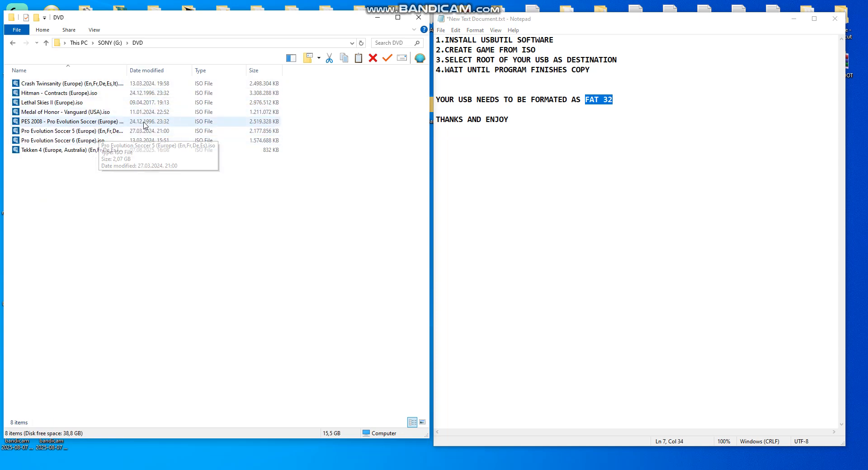
{"action": "mouse_move", "coordinate": [272, 123]}
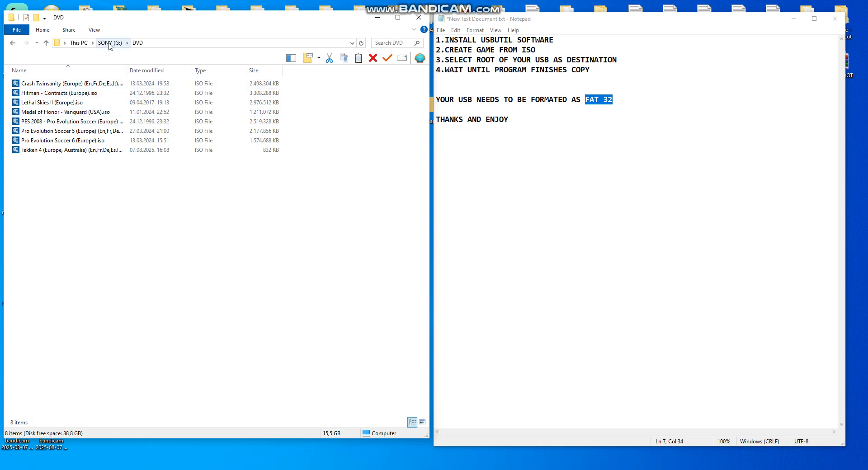
{"action": "left_click", "coordinate": [108, 42]}
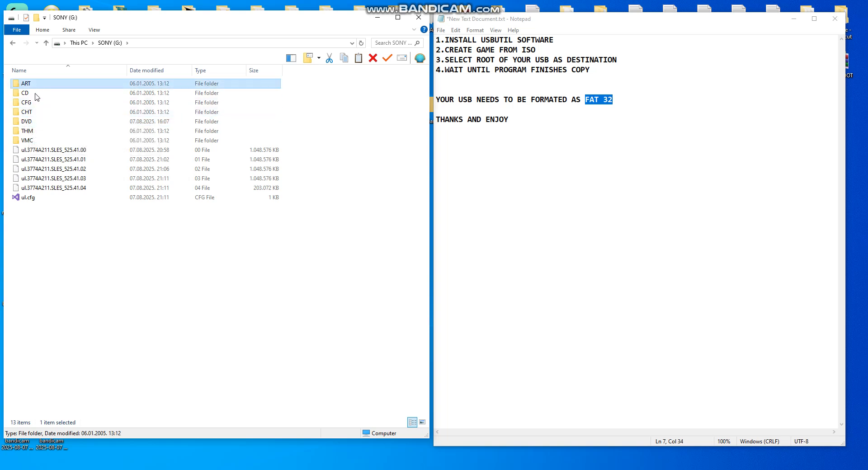
{"action": "left_click", "coordinate": [26, 130]}
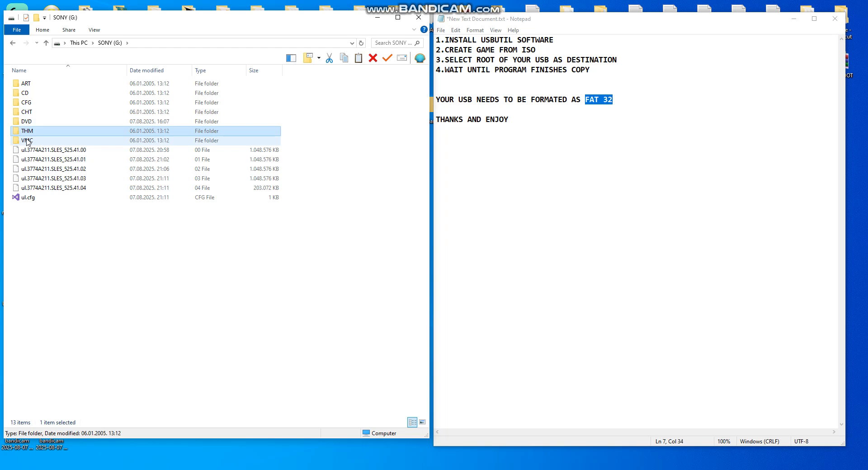
{"action": "left_click", "coordinate": [25, 121]}
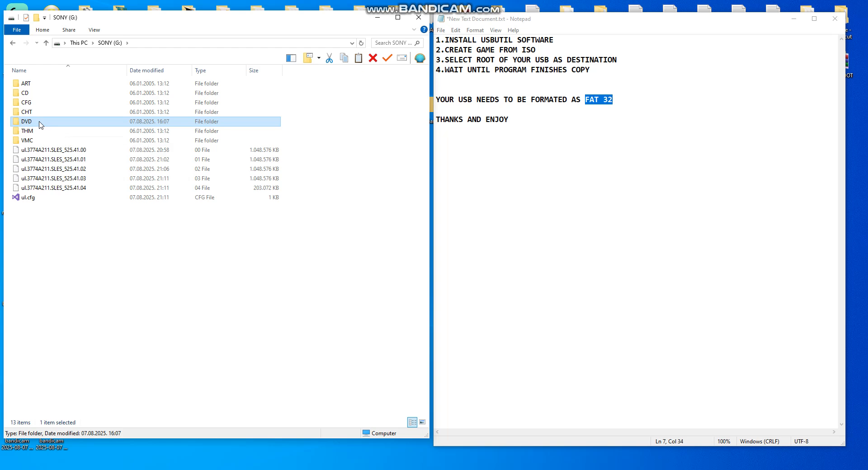
{"action": "mouse_move", "coordinate": [40, 125]}
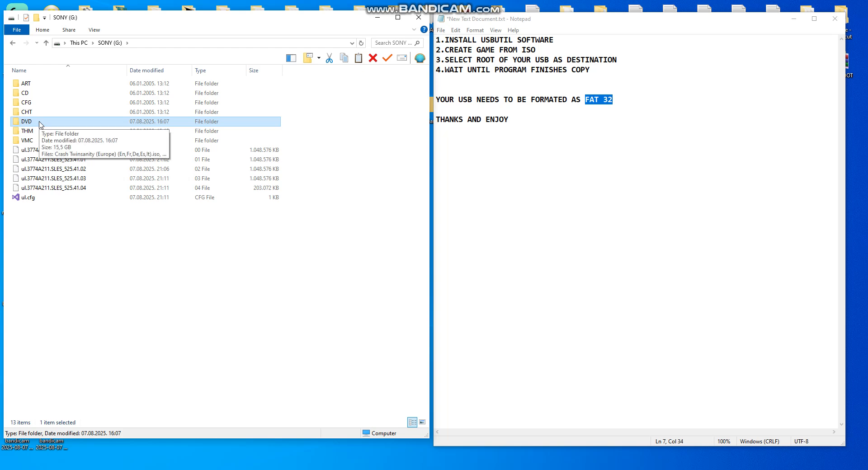
{"action": "double_click", "coordinate": [23, 122]}
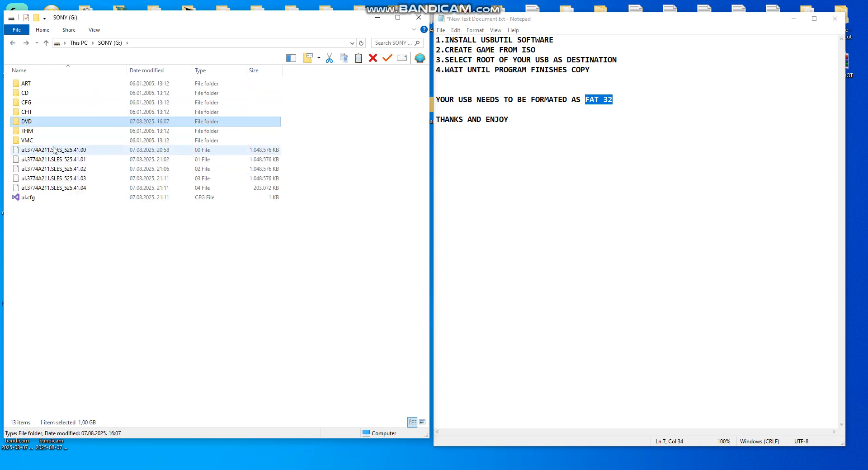
{"action": "left_click", "coordinate": [52, 150]}
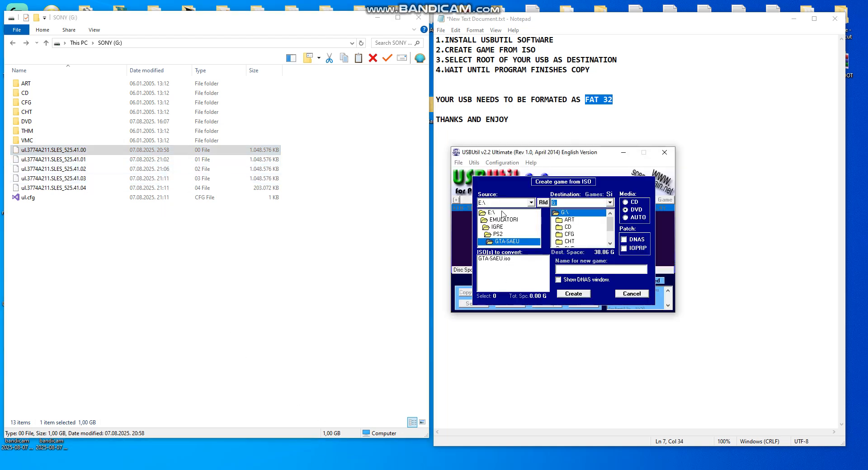
{"action": "mouse_move", "coordinate": [310, 174]}
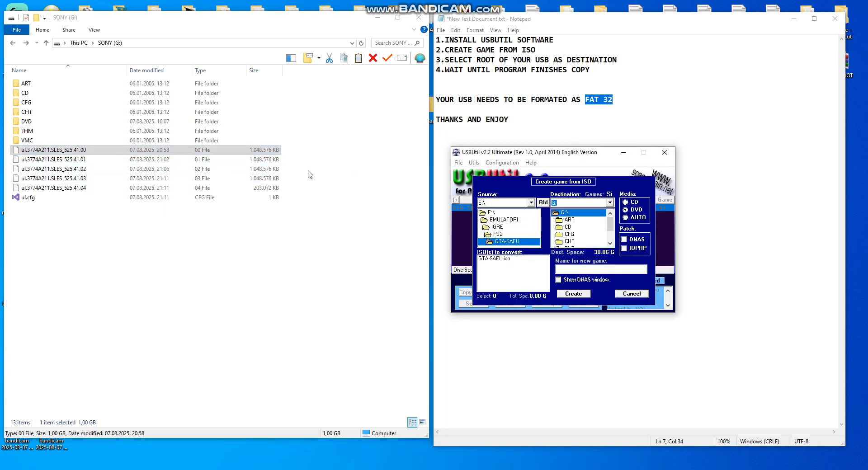
{"action": "mouse_move", "coordinate": [385, 384]}
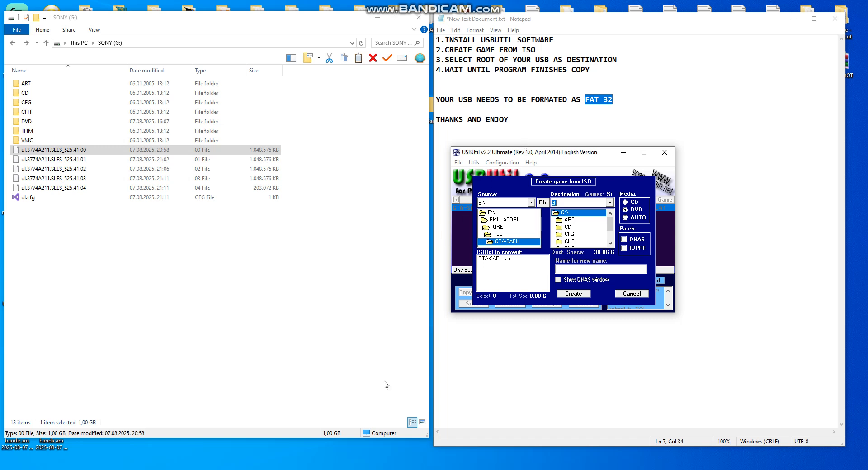